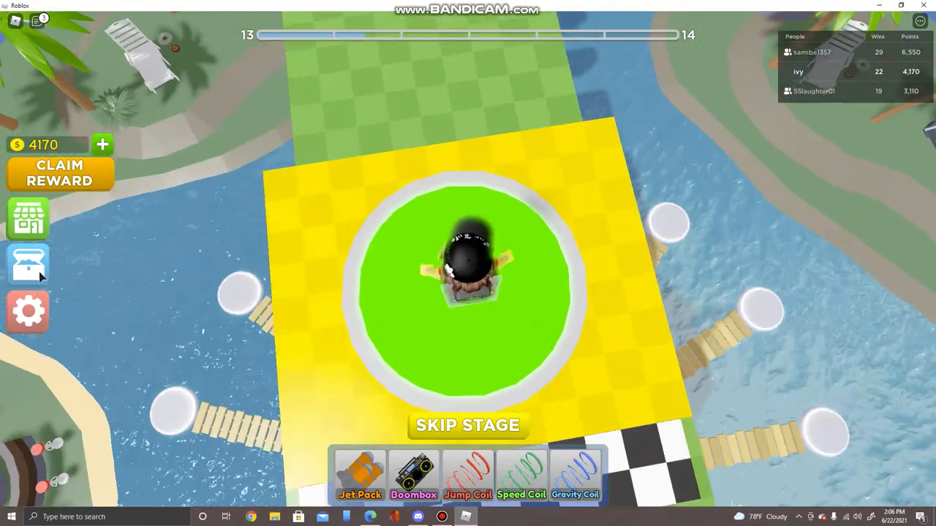
# - Switch the Hide Cape toggle ON in the obby's in-game Settings panel
pyautogui.click(27, 311)
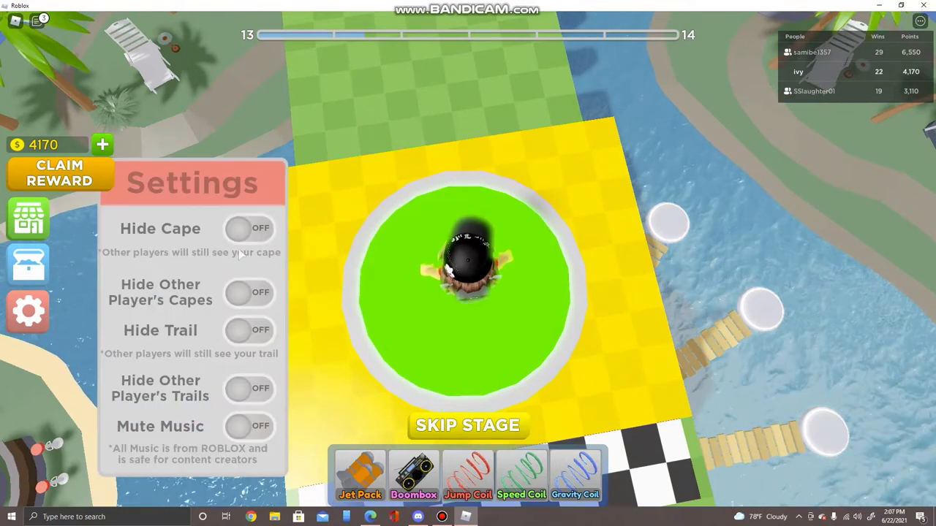
pyautogui.click(249, 228)
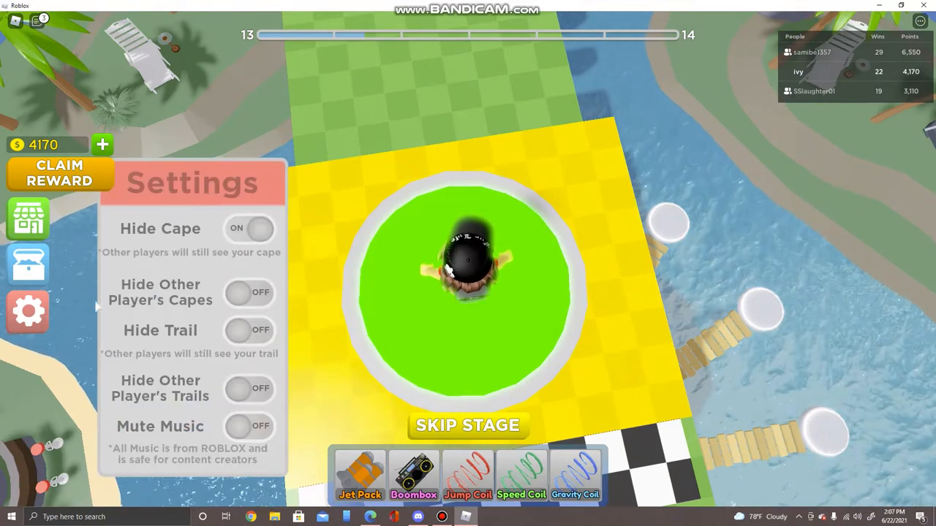